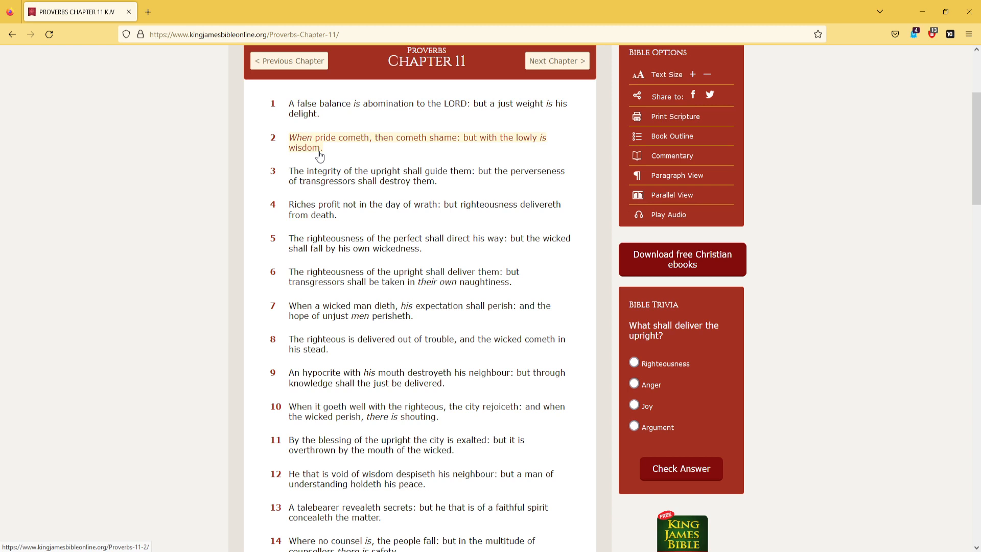
{"action": "mouse_move", "coordinate": [331, 158]}
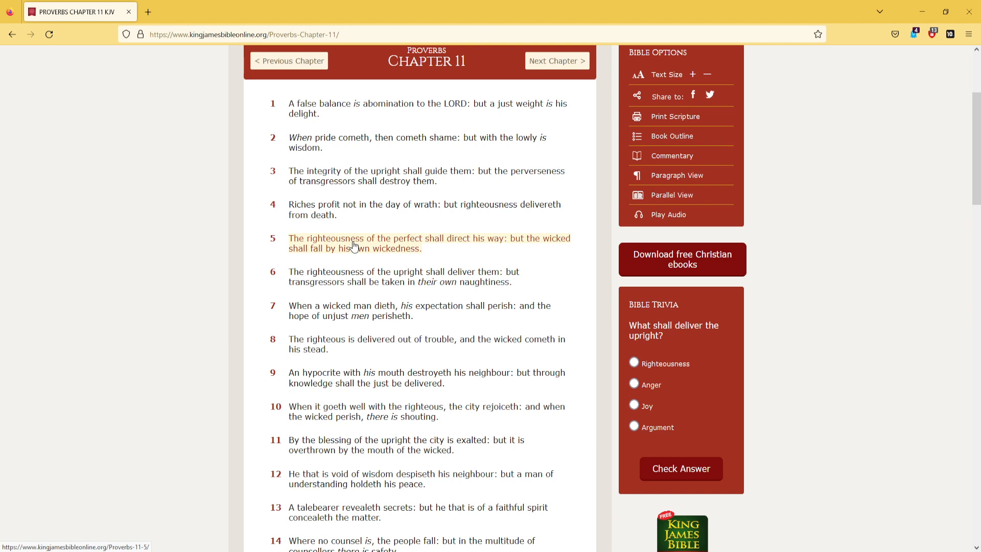
{"action": "mouse_move", "coordinate": [451, 248]}
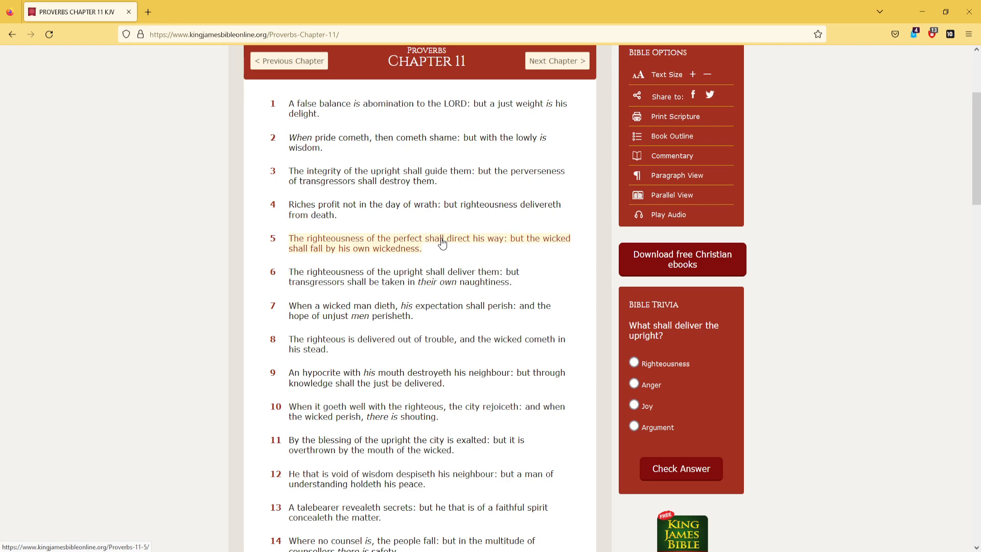
- Scroll down Proverbs 11 reading verses 7–10, highlighting a passage along the way
{"action": "scroll", "scroll_direction": "down", "scroll_amount": 3}
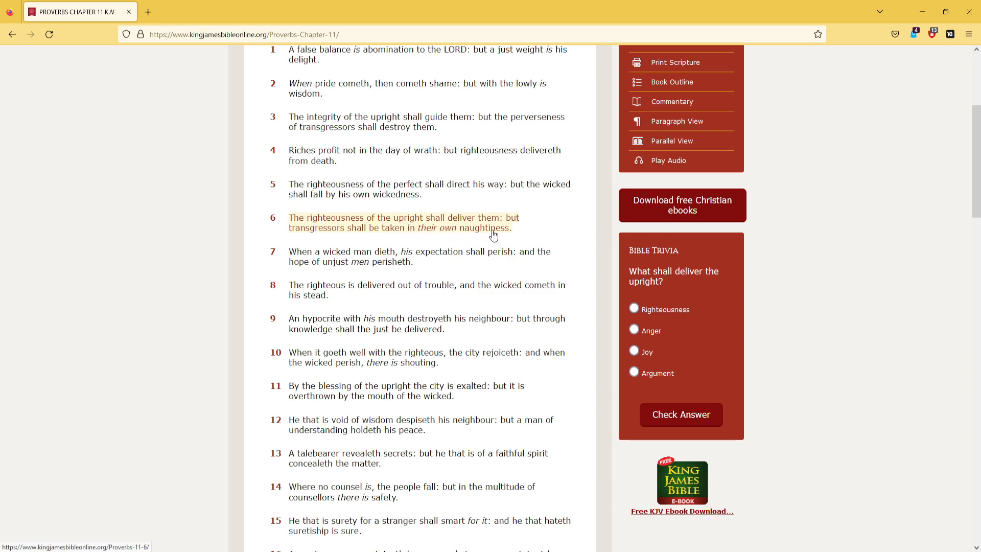
{"action": "scroll", "scroll_direction": "down", "scroll_amount": 3}
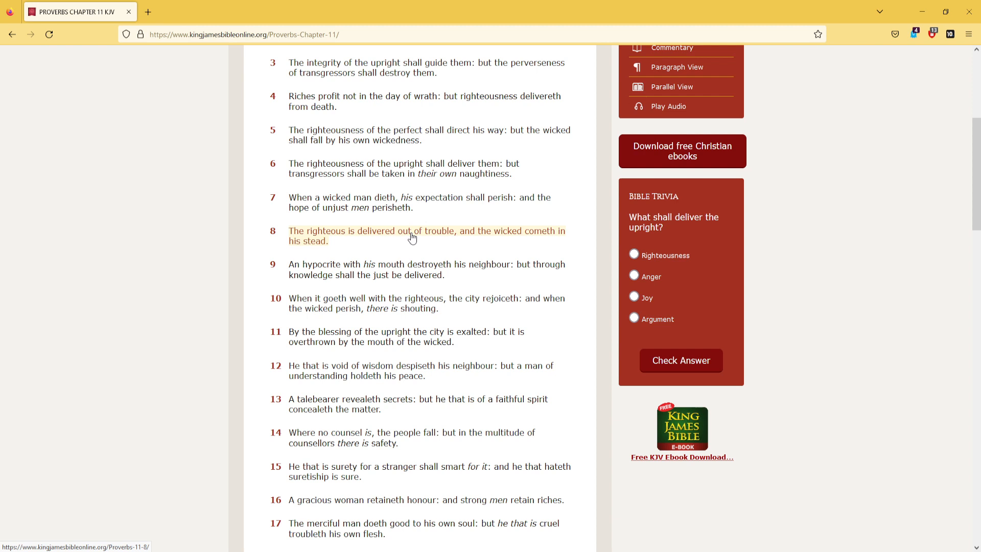
{"action": "mouse_move", "coordinate": [412, 263]}
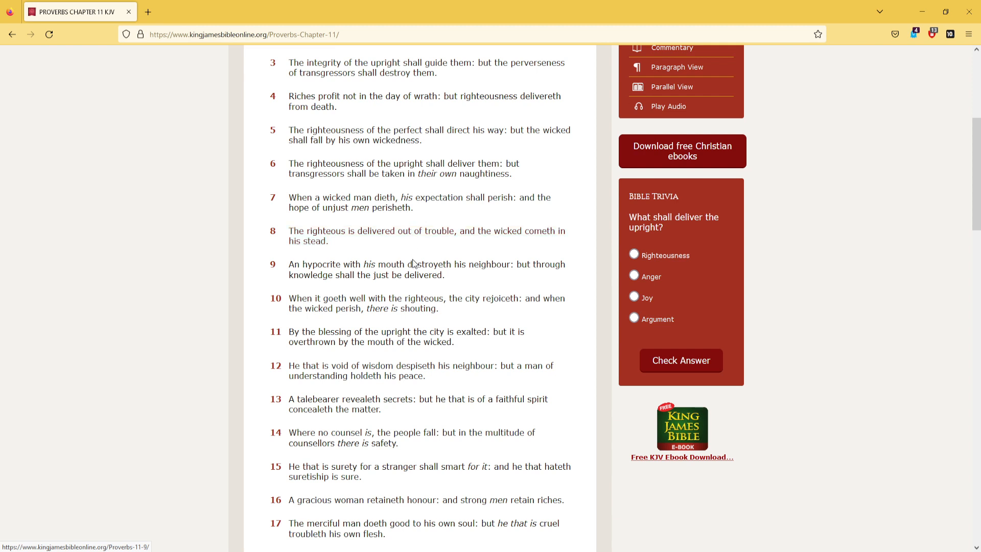
{"action": "left_click_drag", "start_coordinate": [290, 264], "coordinate": [445, 275]}
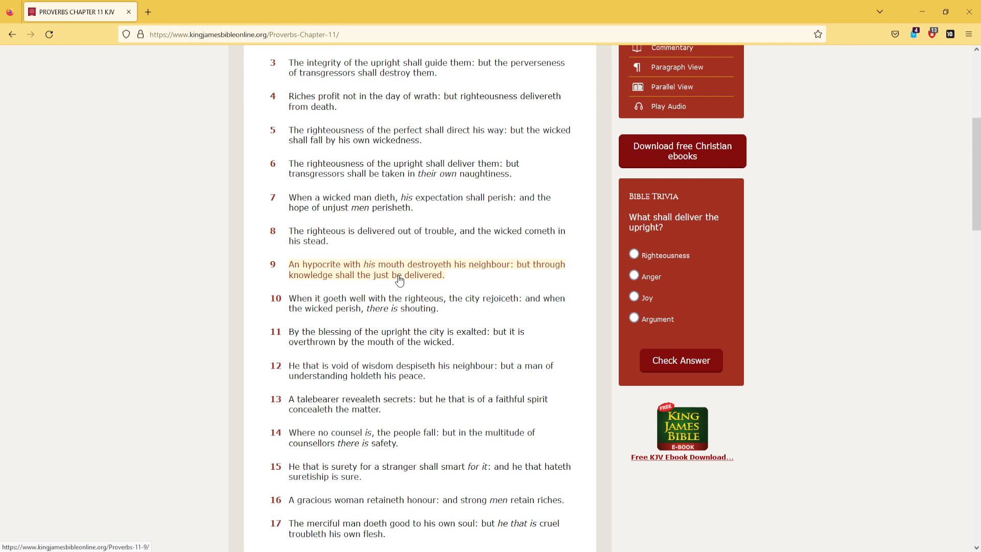
{"action": "scroll", "scroll_direction": "down", "scroll_amount": 3}
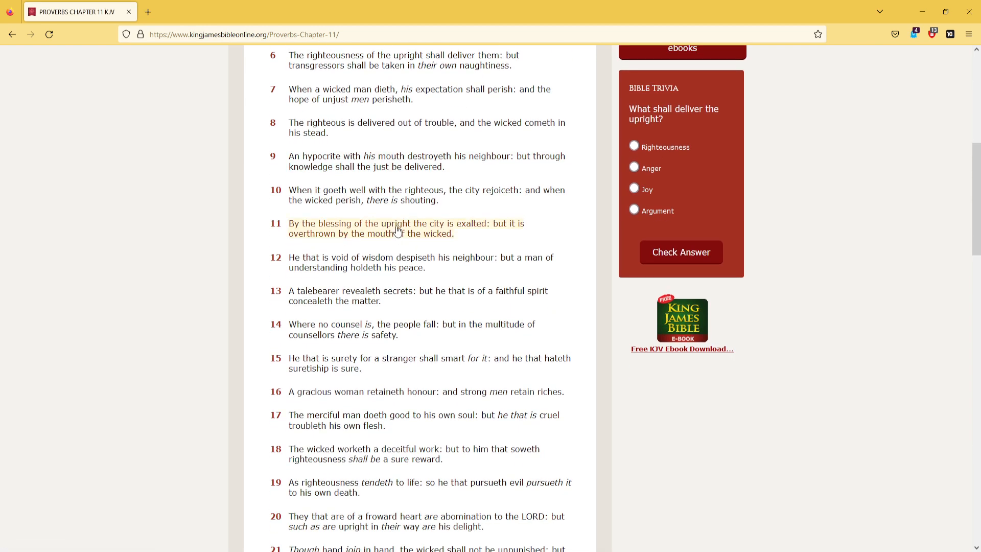
{"action": "scroll", "scroll_direction": "down", "scroll_amount": 3}
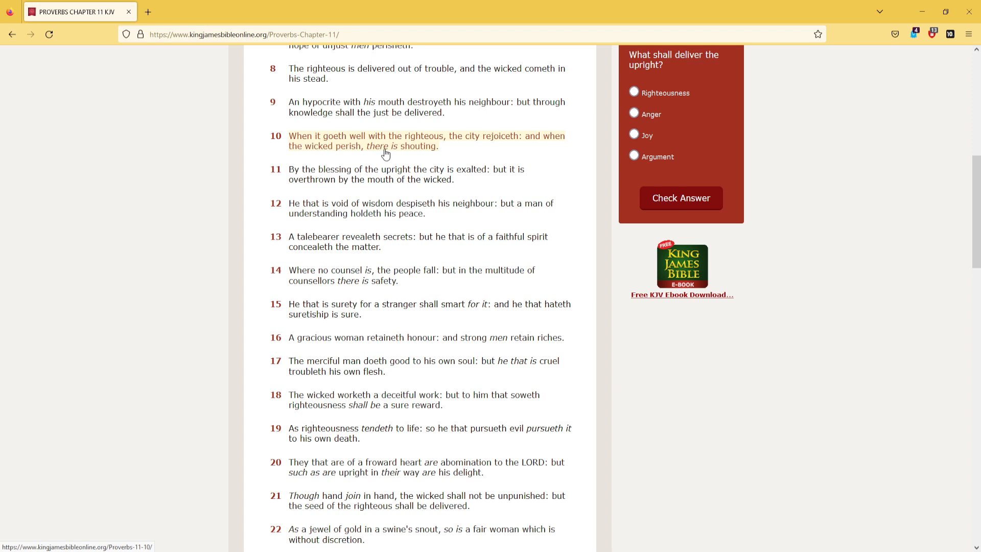
- Scroll further down Proverbs 11 while reading verses 11–15
{"action": "scroll", "scroll_direction": "down", "scroll_amount": 3}
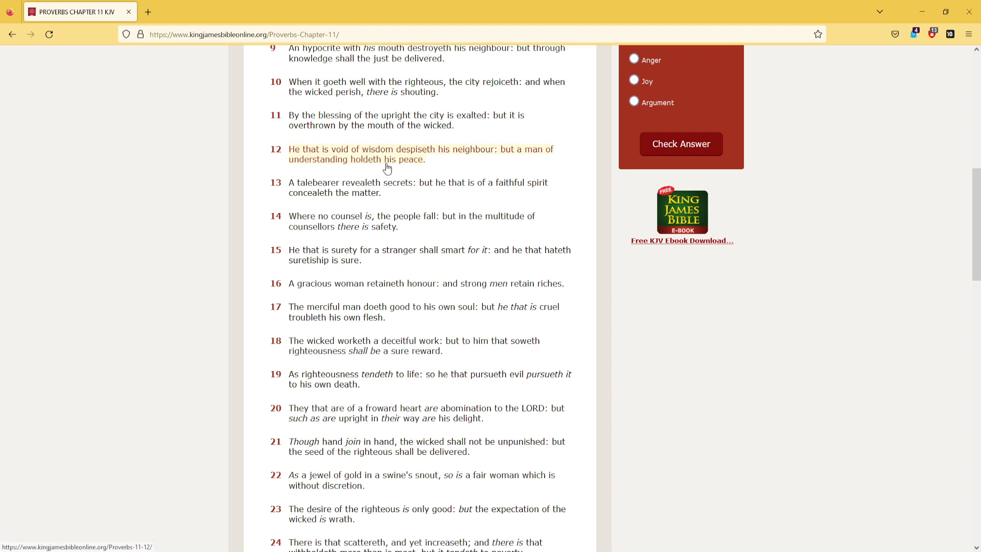
{"action": "mouse_move", "coordinate": [380, 188]}
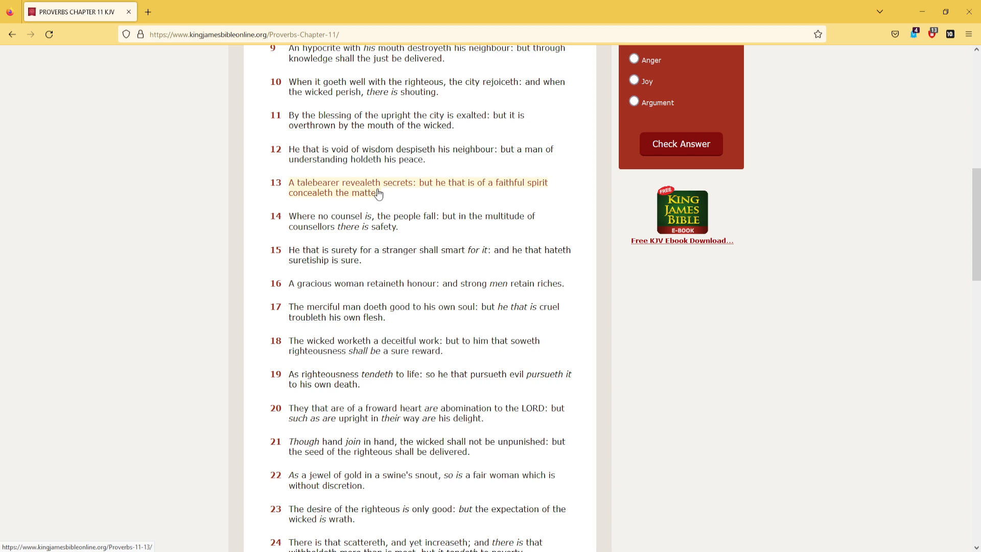
{"action": "mouse_move", "coordinate": [330, 201]}
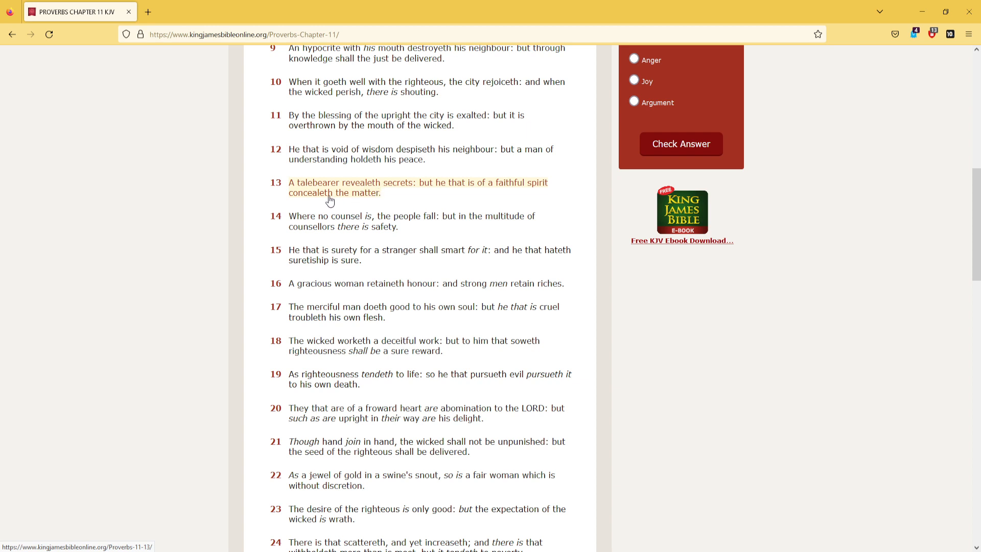
{"action": "scroll", "scroll_direction": "down", "scroll_amount": 3}
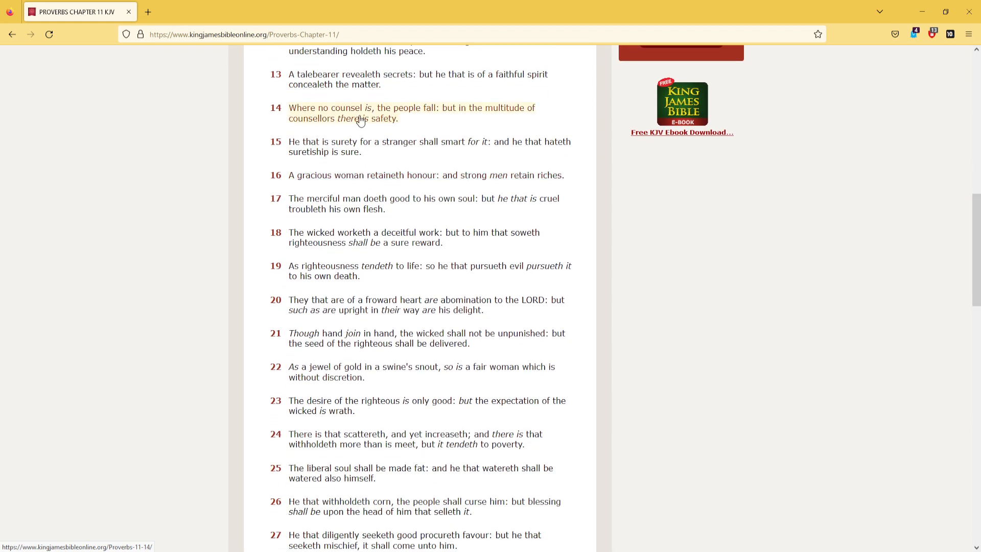
{"action": "mouse_move", "coordinate": [381, 119]}
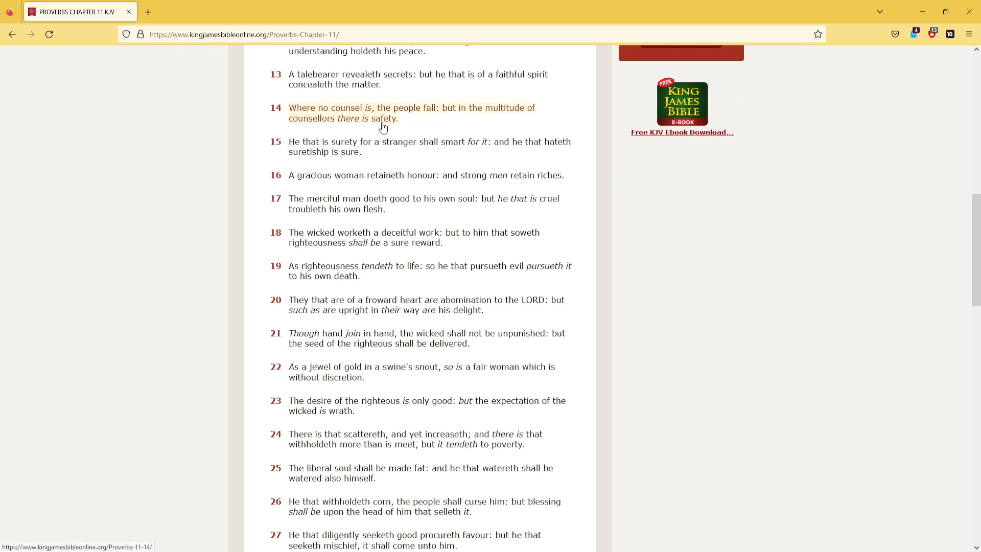
{"action": "mouse_move", "coordinate": [373, 146]}
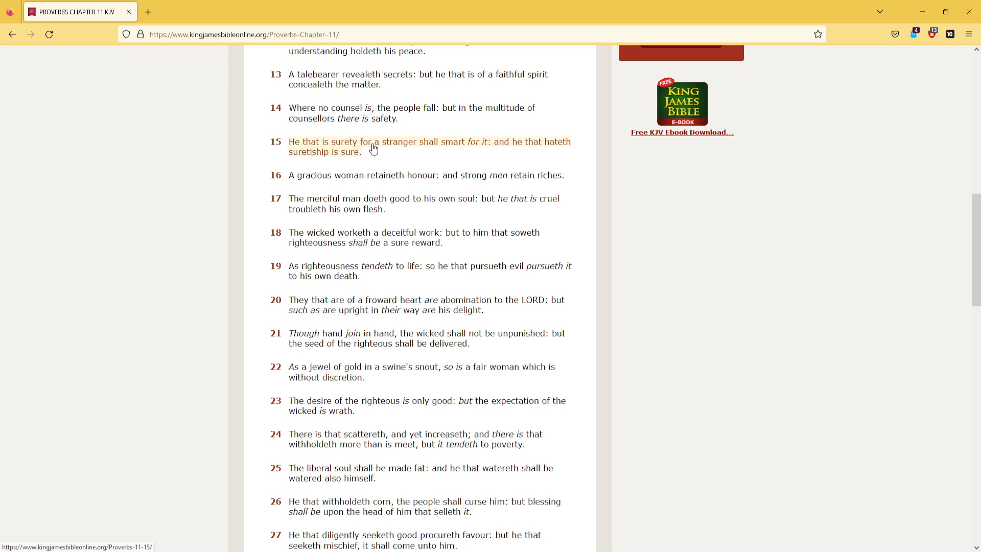
{"action": "mouse_move", "coordinate": [420, 149]}
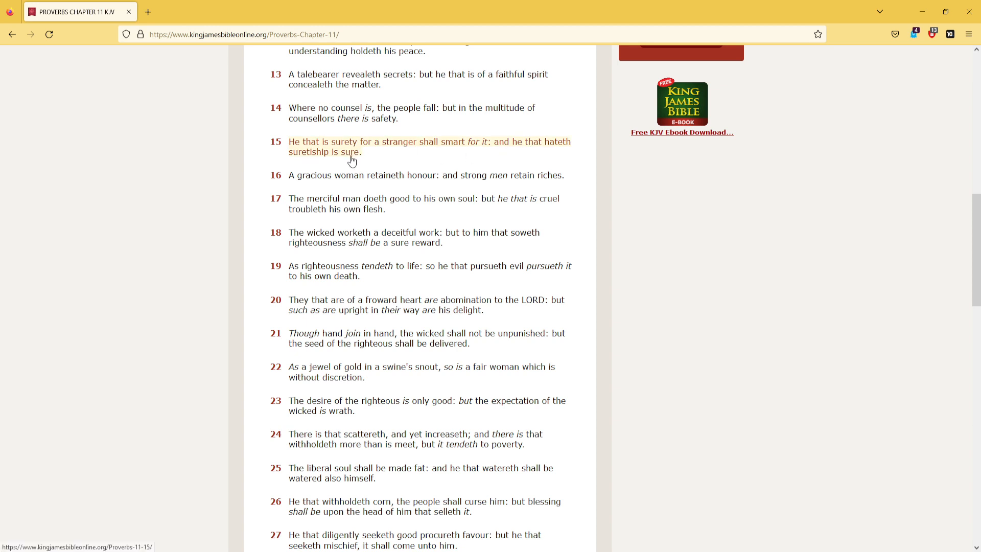
{"action": "scroll", "scroll_direction": "down", "scroll_amount": 3}
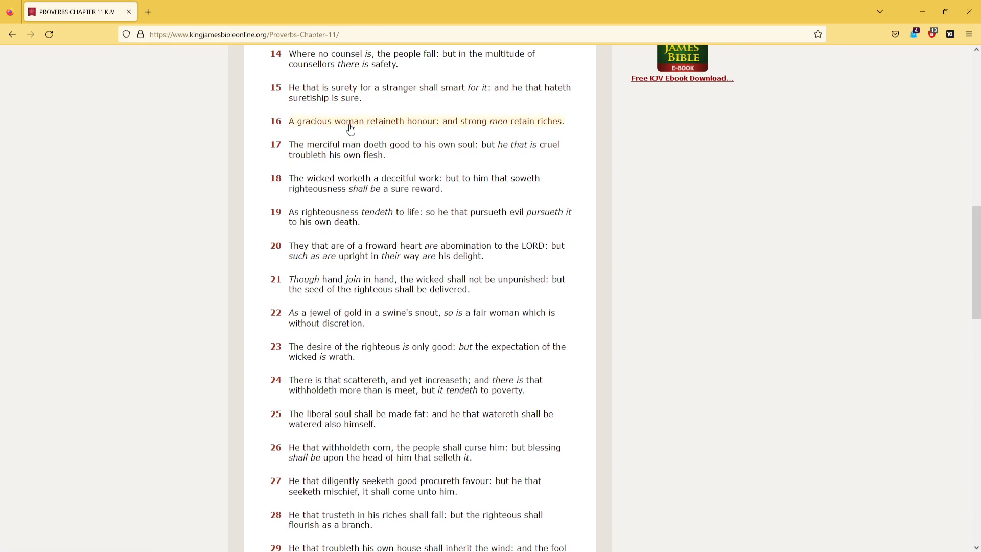
{"action": "mouse_move", "coordinate": [352, 130]}
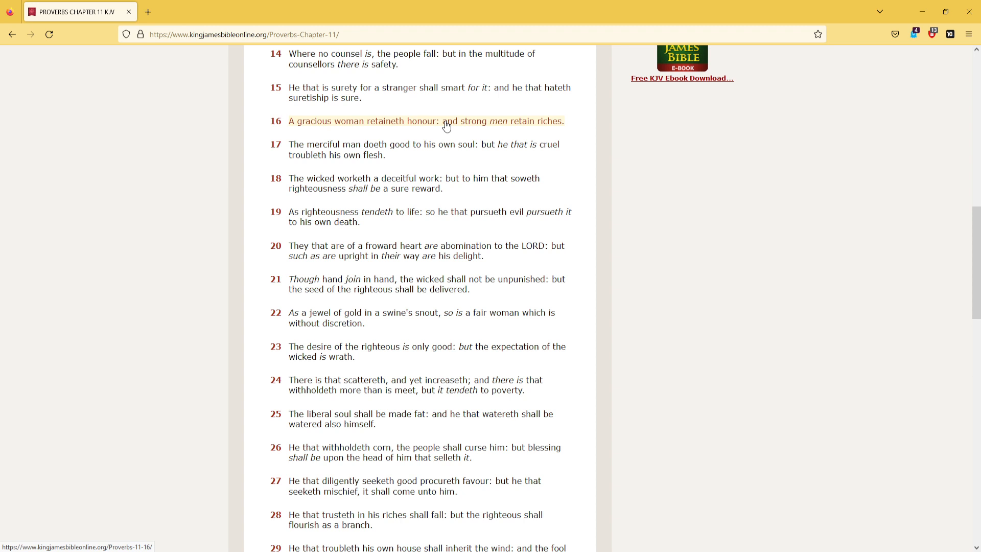
{"action": "mouse_move", "coordinate": [557, 129]}
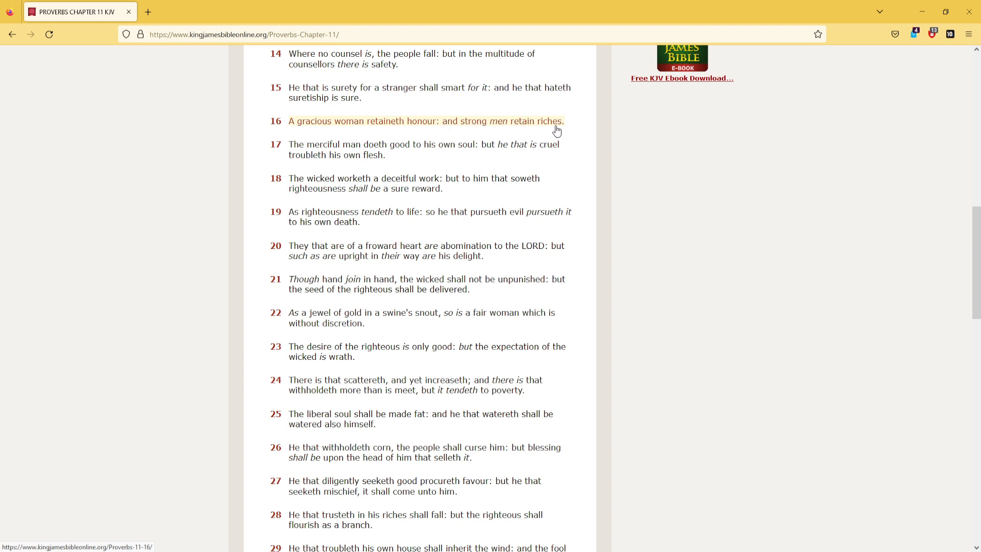
{"action": "mouse_move", "coordinate": [338, 149]}
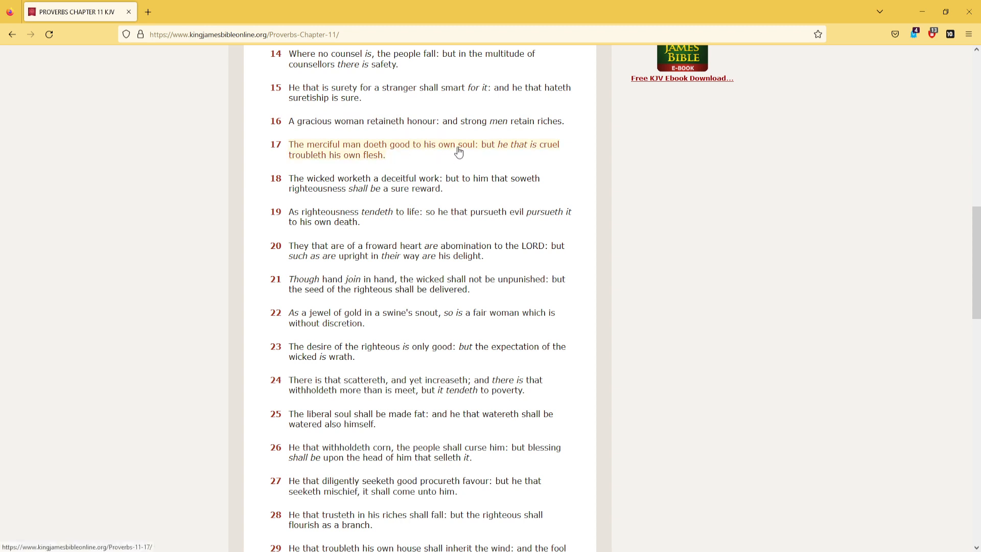
{"action": "mouse_move", "coordinate": [378, 164]}
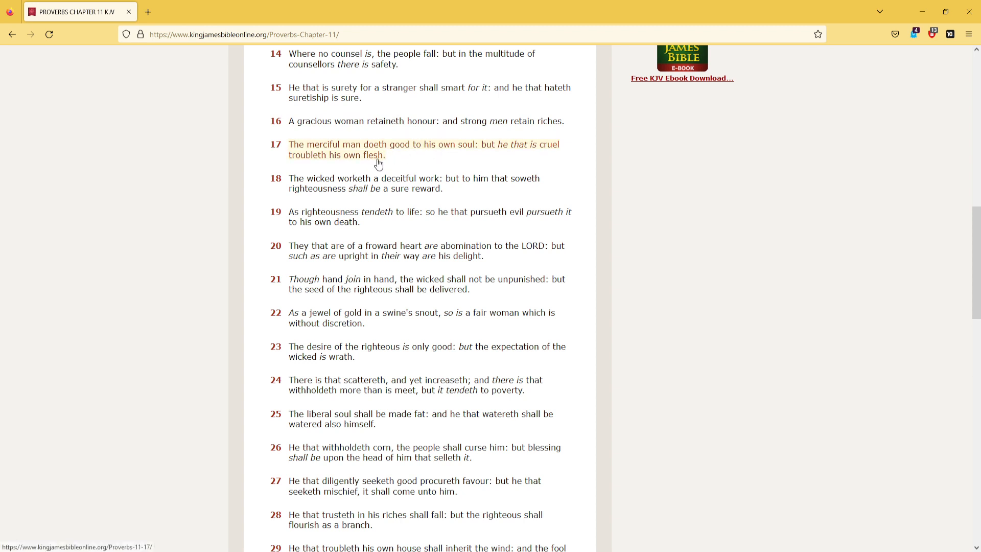
- Scroll past verse 20 until the Commentary for Proverbs 11 banner appears
{"action": "scroll", "scroll_direction": "down", "scroll_amount": 3}
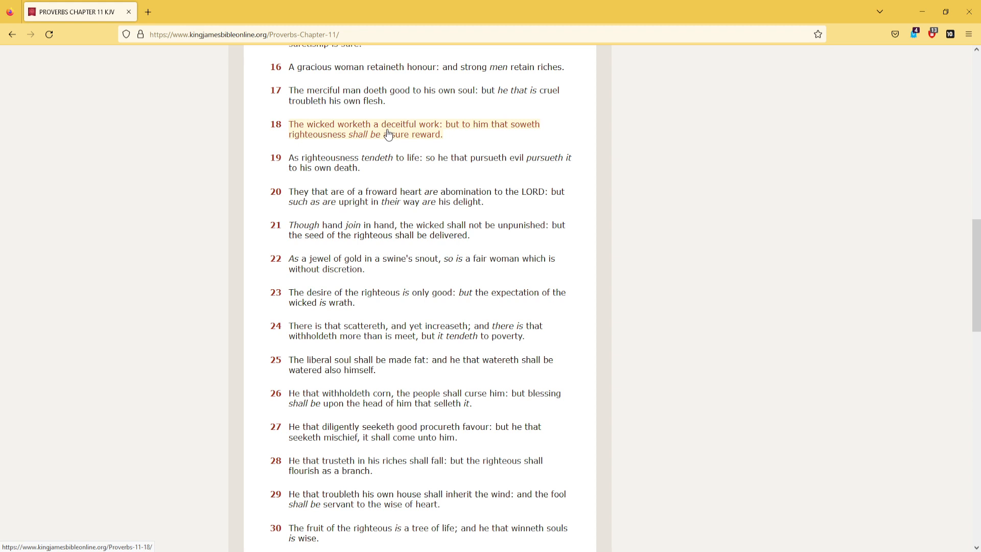
{"action": "mouse_move", "coordinate": [360, 144]}
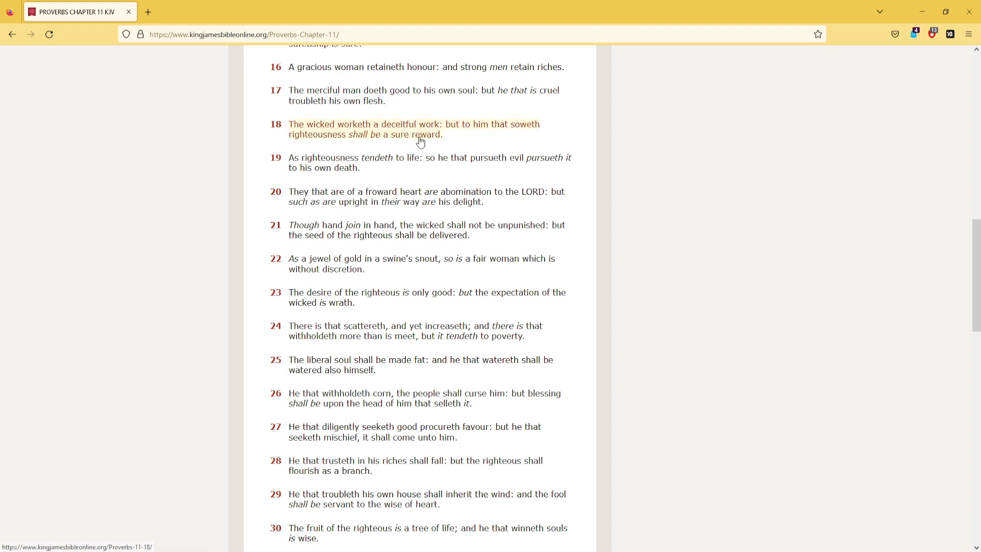
{"action": "scroll", "scroll_direction": "down", "scroll_amount": 3}
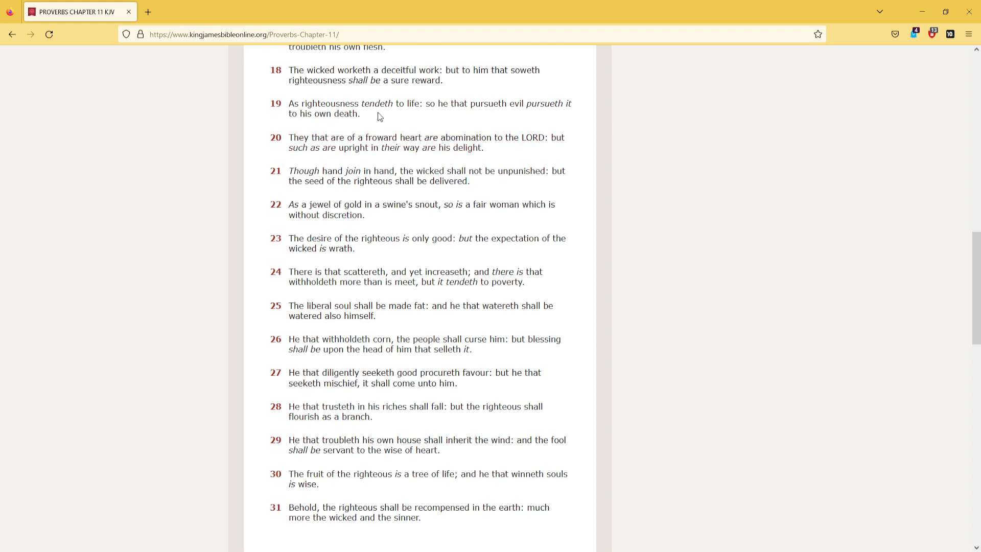
{"action": "mouse_move", "coordinate": [398, 107]}
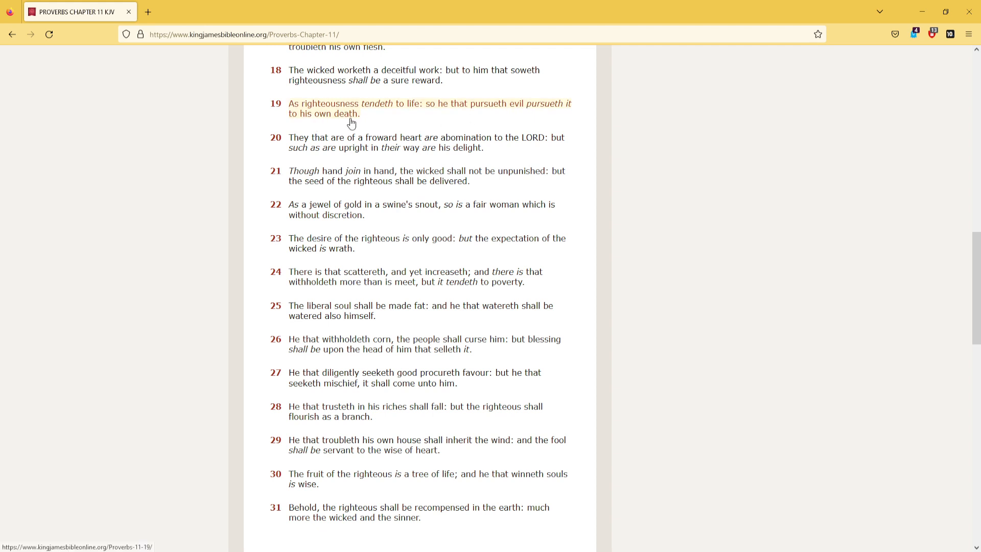
{"action": "scroll", "scroll_direction": "down", "scroll_amount": 3}
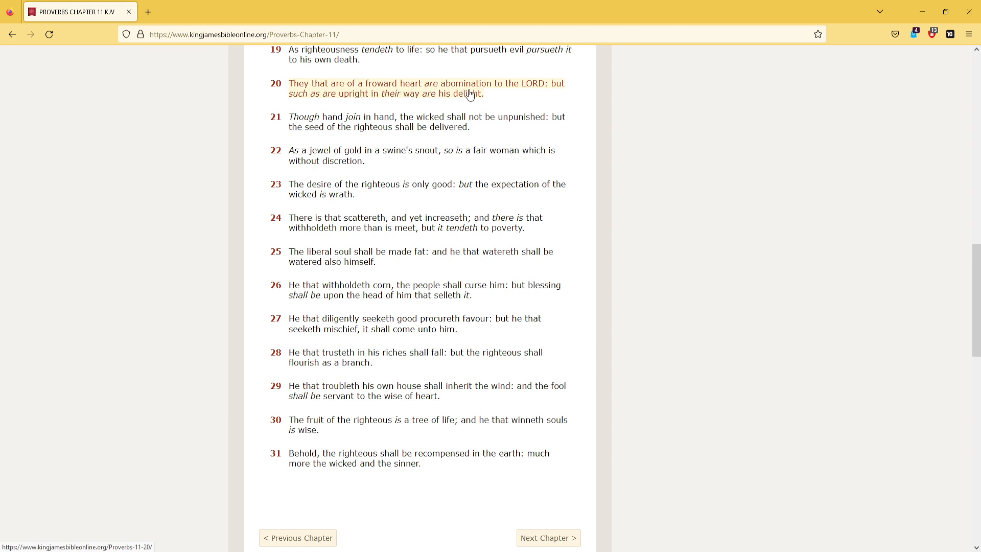
{"action": "mouse_move", "coordinate": [401, 106]}
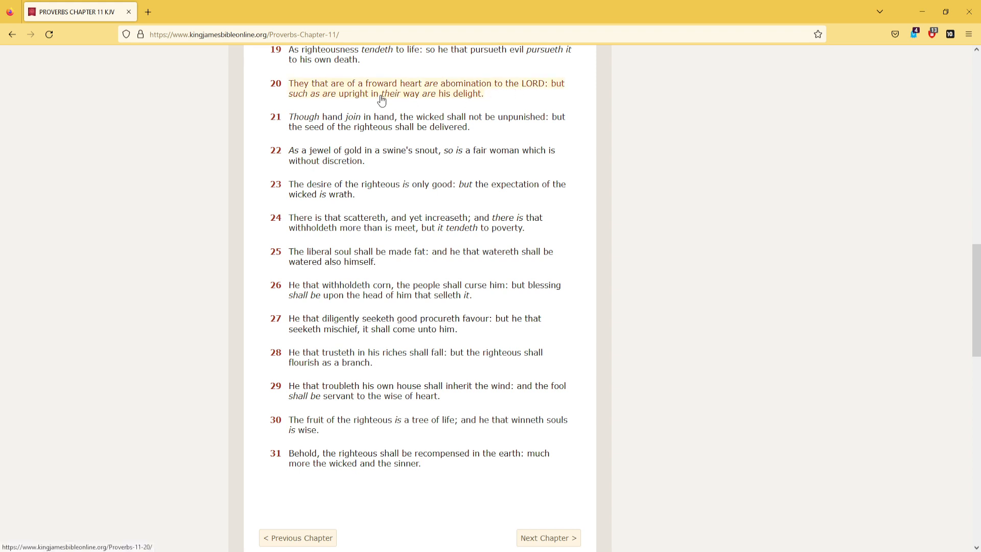
{"action": "mouse_move", "coordinate": [423, 99]}
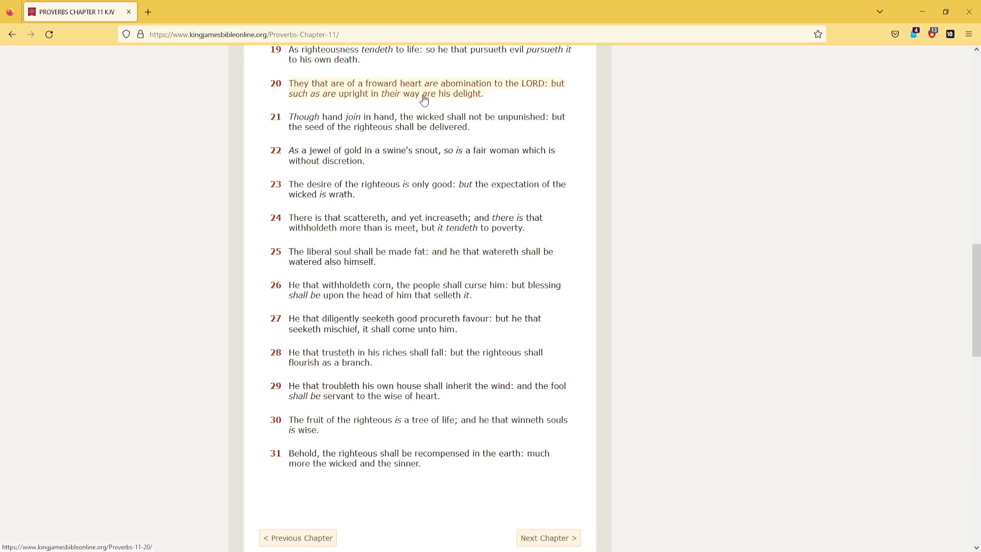
{"action": "scroll", "scroll_direction": "down", "scroll_amount": 3}
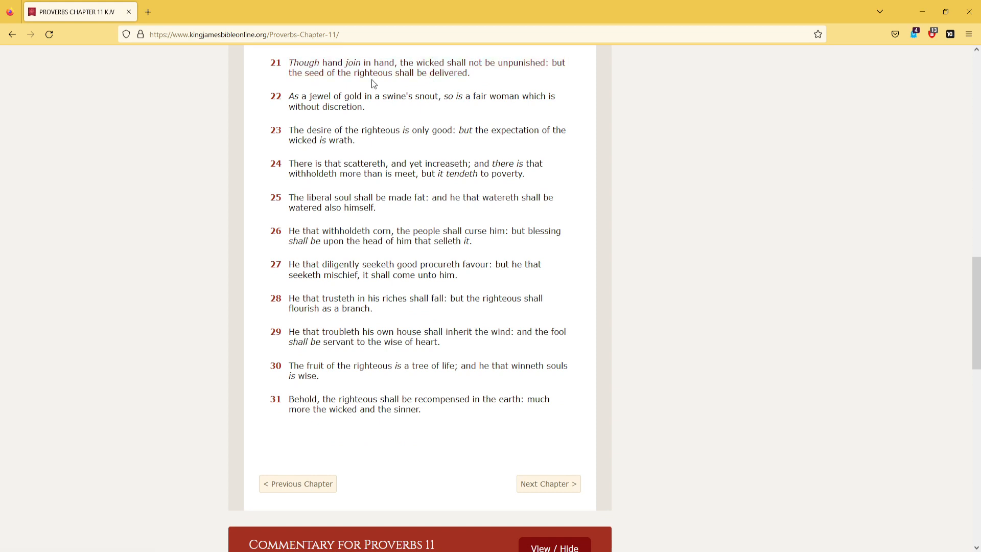
{"action": "mouse_move", "coordinate": [385, 67]}
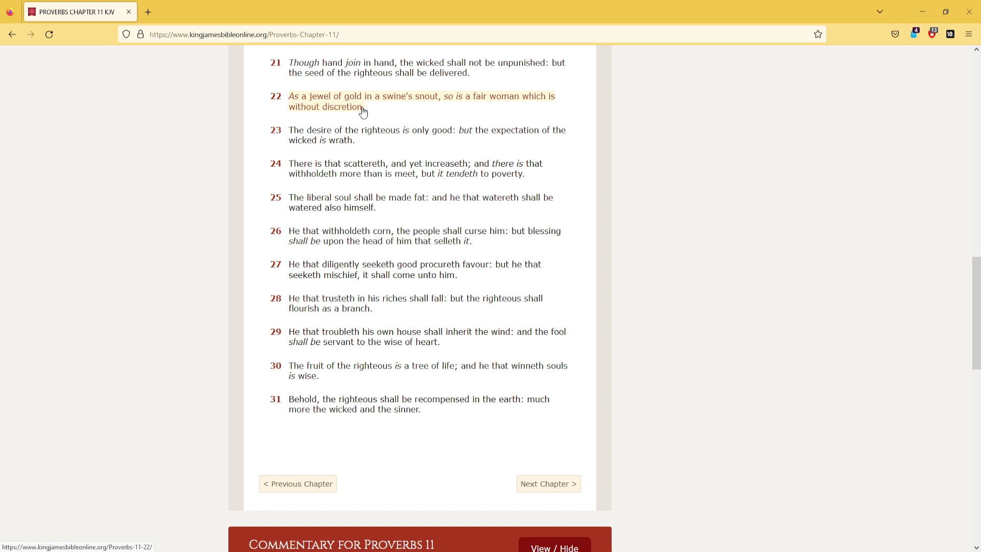
{"action": "scroll", "scroll_direction": "down", "scroll_amount": 3}
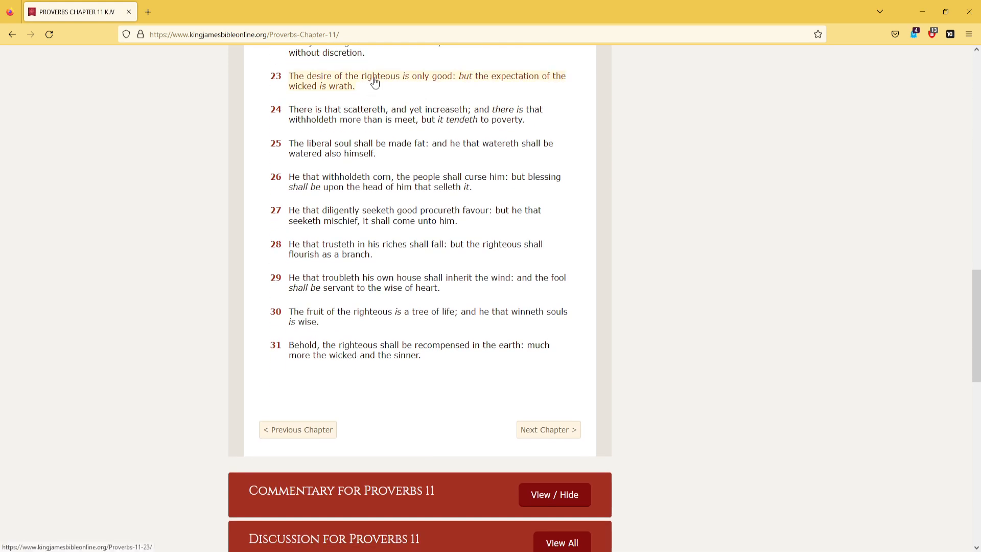
{"action": "mouse_move", "coordinate": [448, 82]}
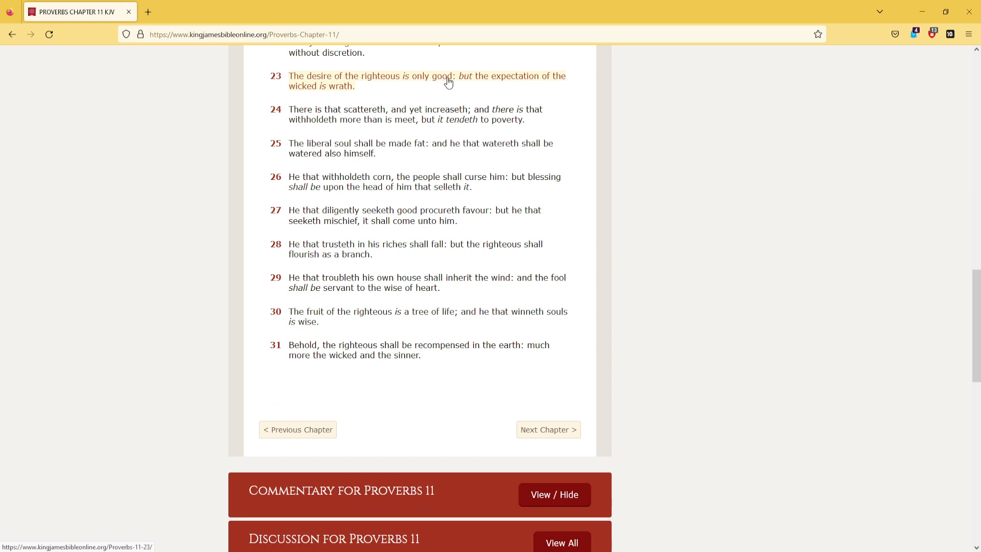
{"action": "mouse_move", "coordinate": [428, 83]}
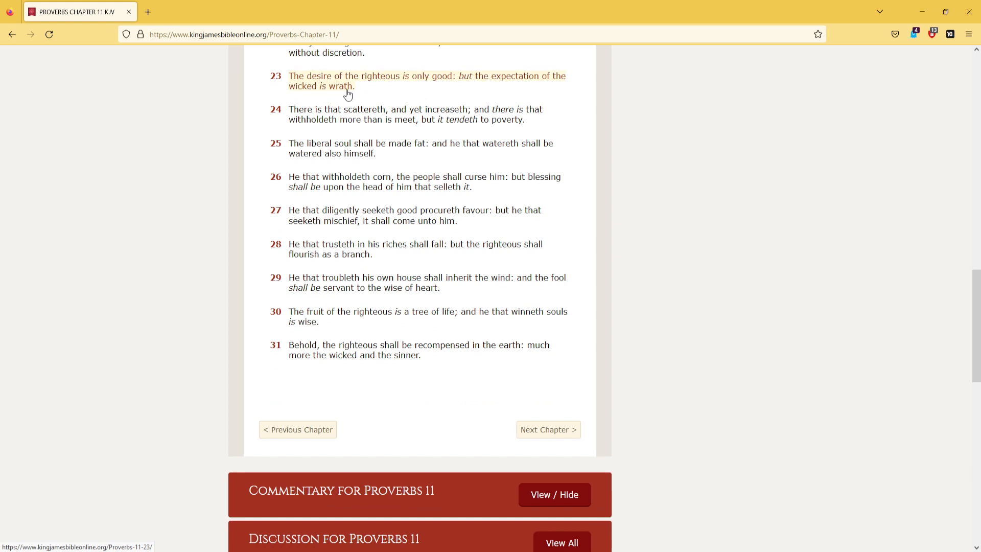
{"action": "mouse_move", "coordinate": [352, 119]}
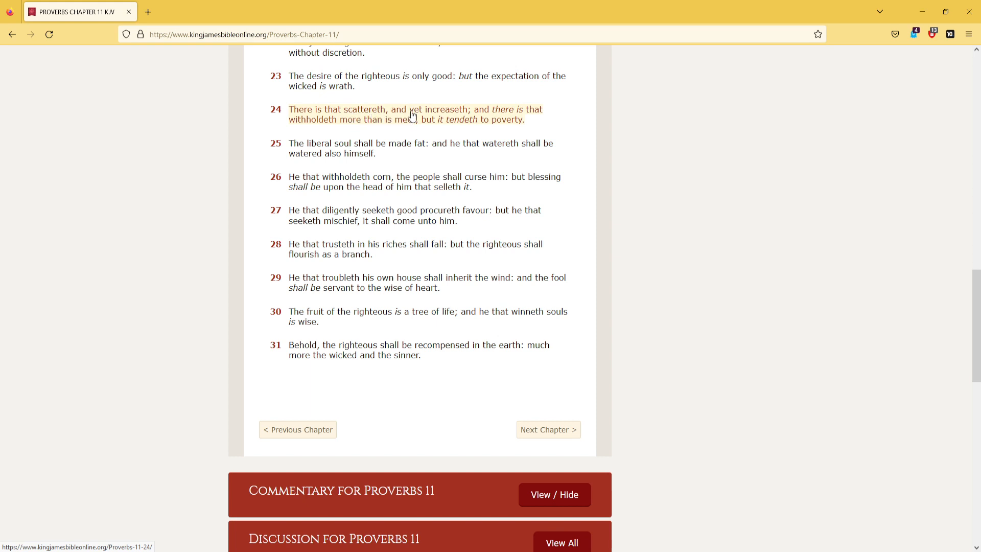
{"action": "mouse_move", "coordinate": [452, 119]}
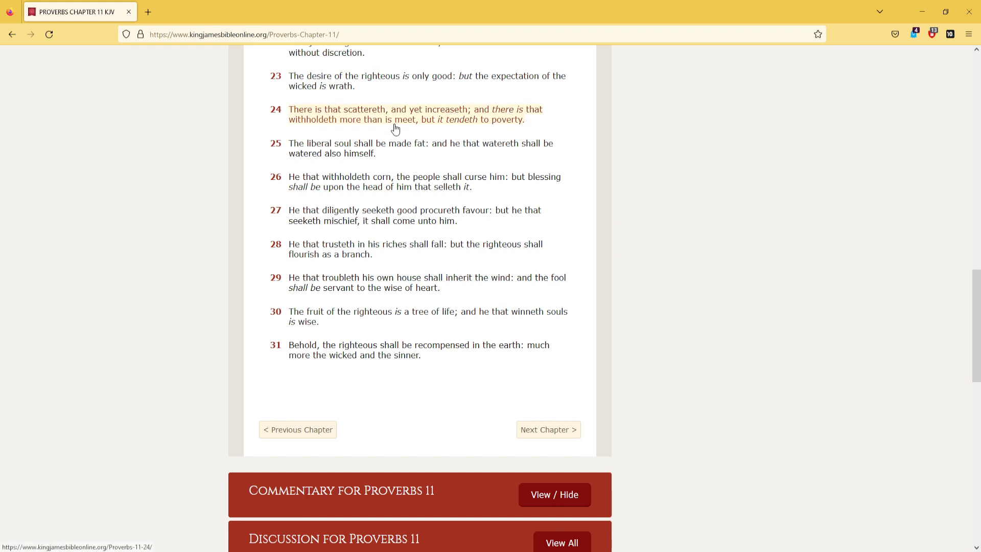
{"action": "mouse_move", "coordinate": [483, 127]}
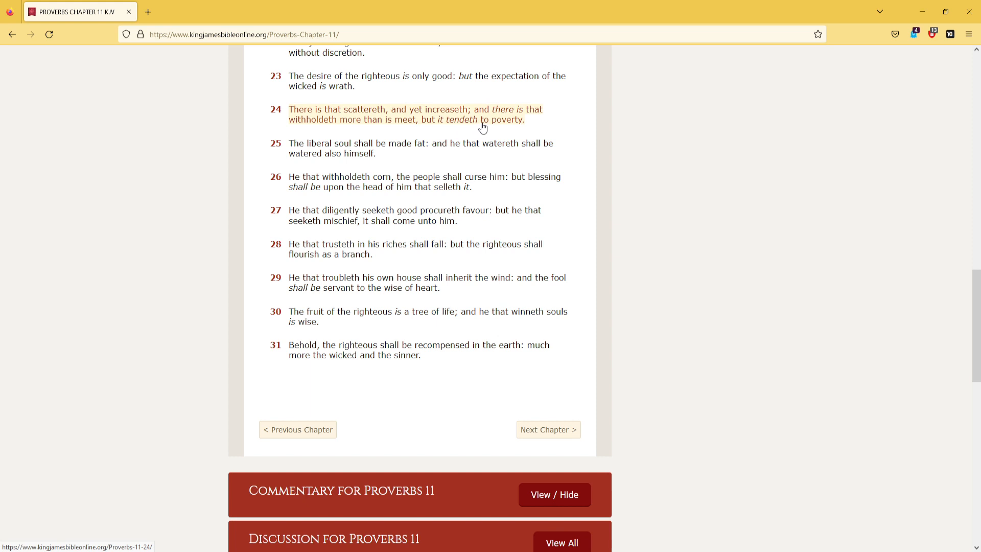
{"action": "mouse_move", "coordinate": [333, 149]}
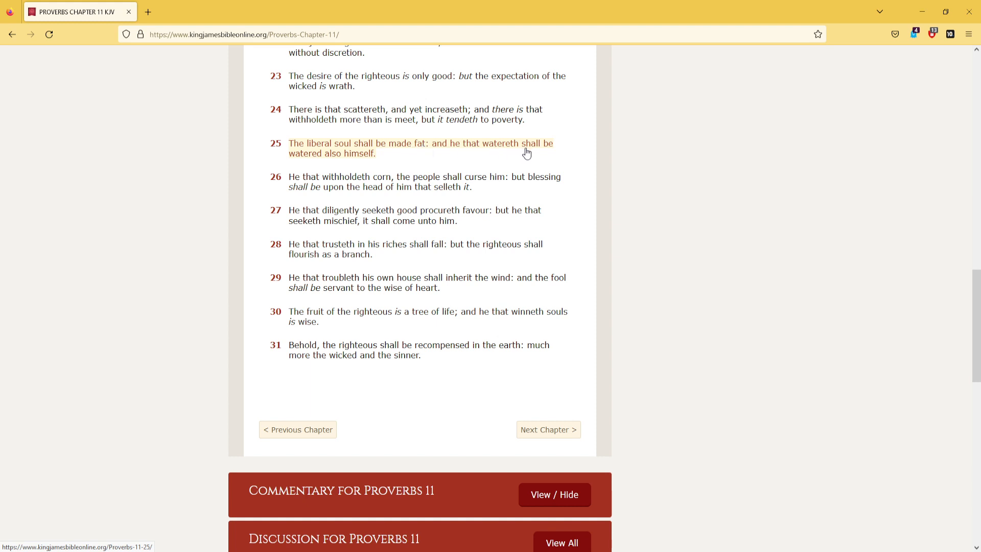
{"action": "mouse_move", "coordinate": [357, 160]}
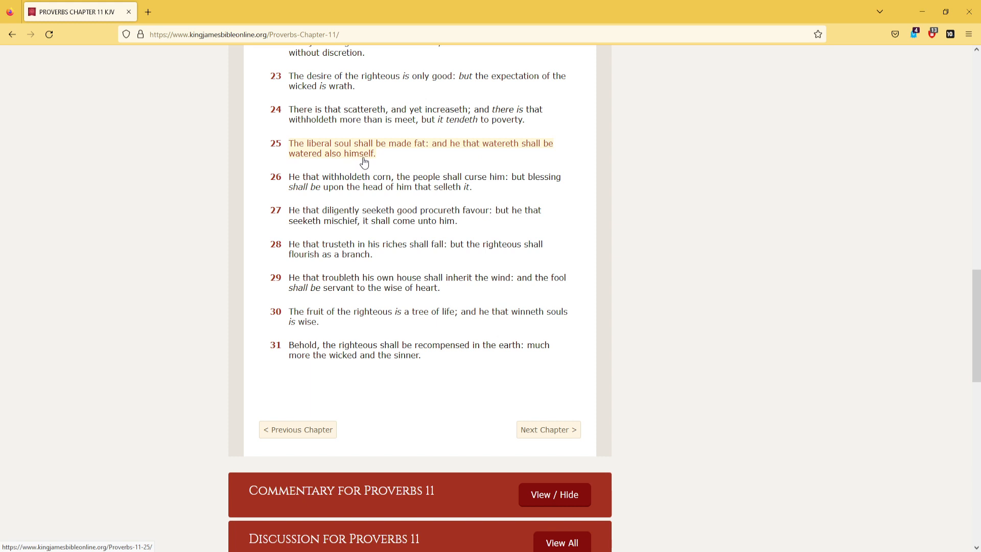
- Scroll to verse 31 so the Commentary, Discussion banners and comment form show
{"action": "scroll", "scroll_direction": "down", "scroll_amount": 3}
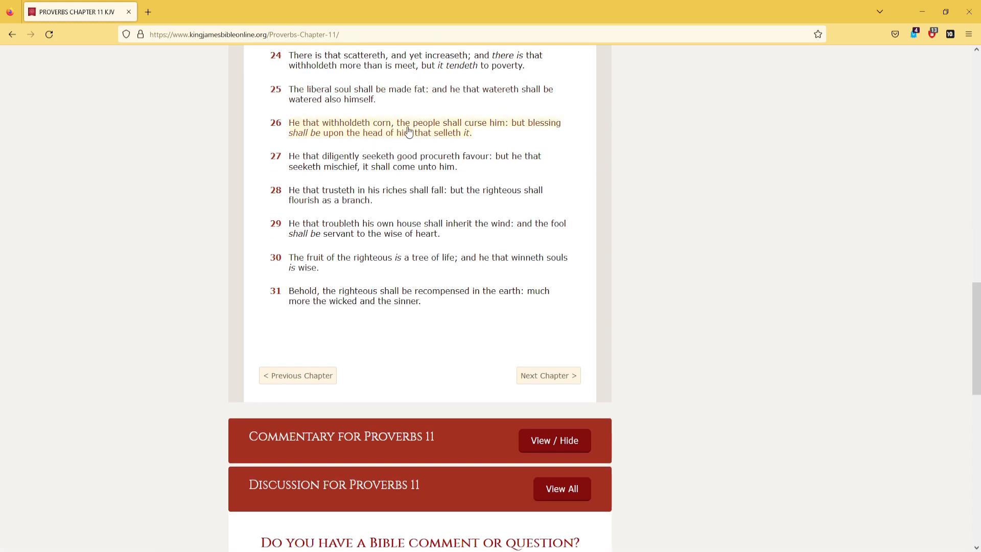
{"action": "mouse_move", "coordinate": [519, 134]}
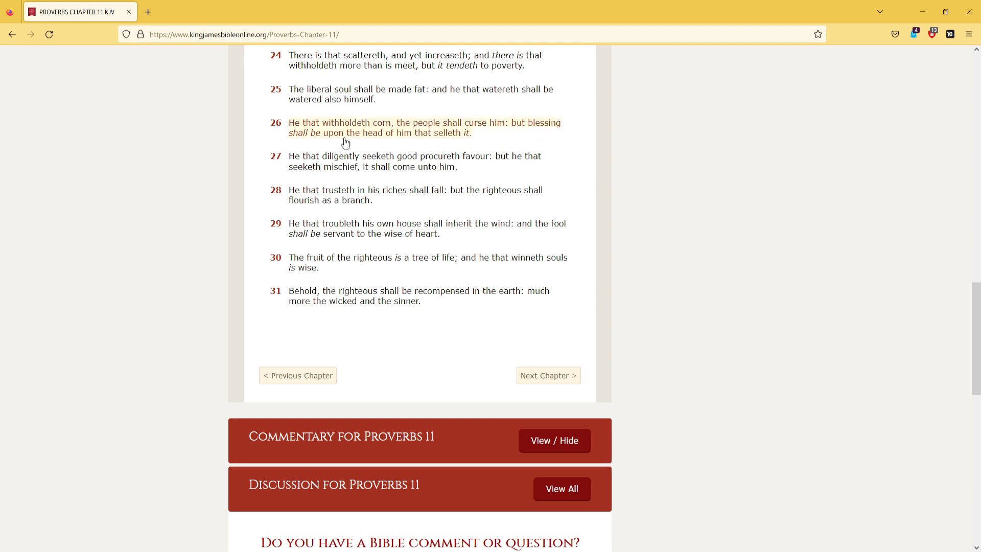
{"action": "mouse_move", "coordinate": [403, 137]}
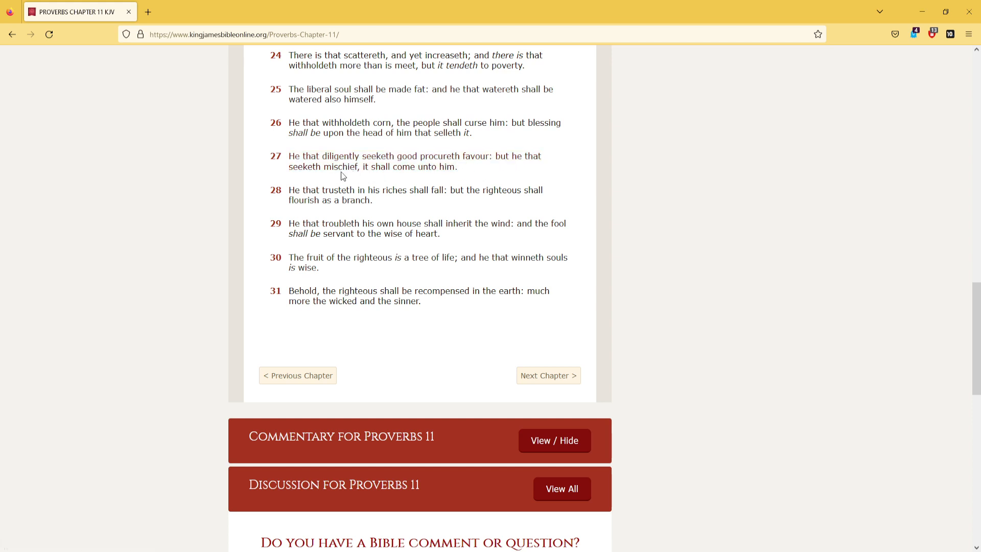
{"action": "mouse_move", "coordinate": [400, 174]}
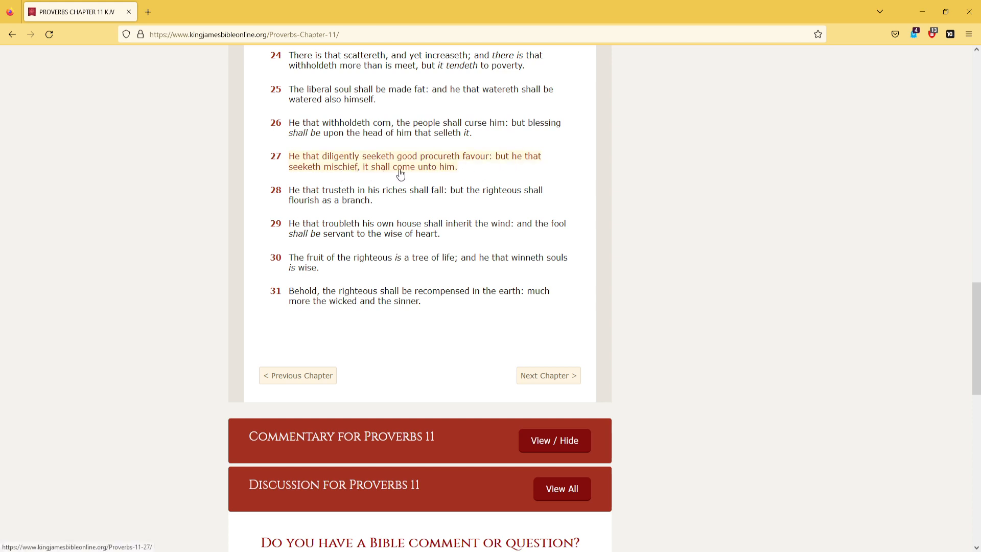
{"action": "mouse_move", "coordinate": [348, 194]}
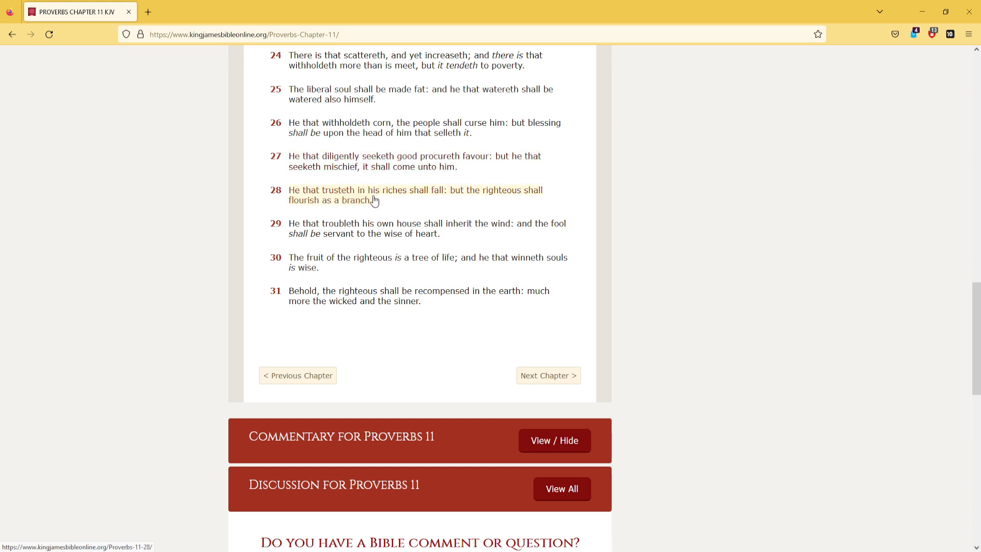
{"action": "mouse_move", "coordinate": [431, 197]}
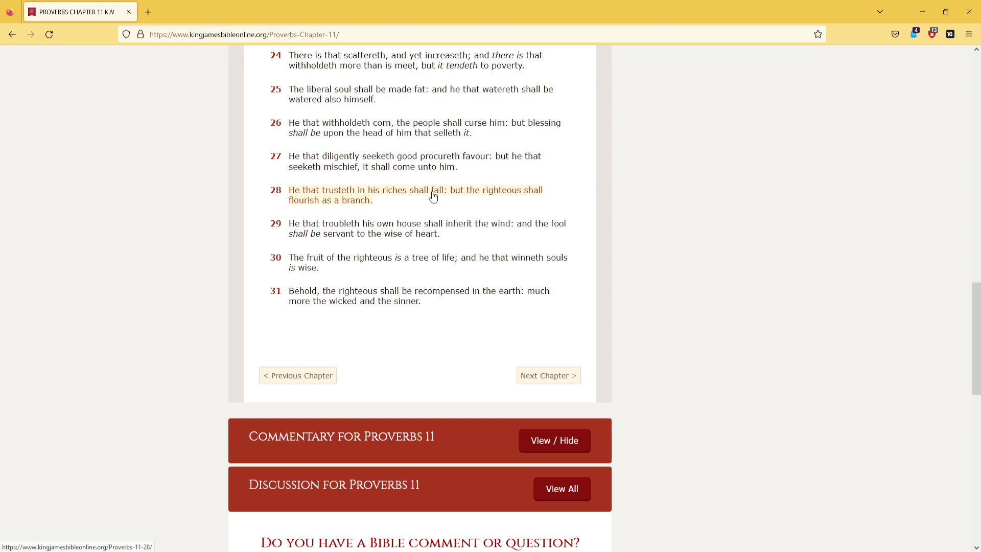
{"action": "mouse_move", "coordinate": [363, 210]}
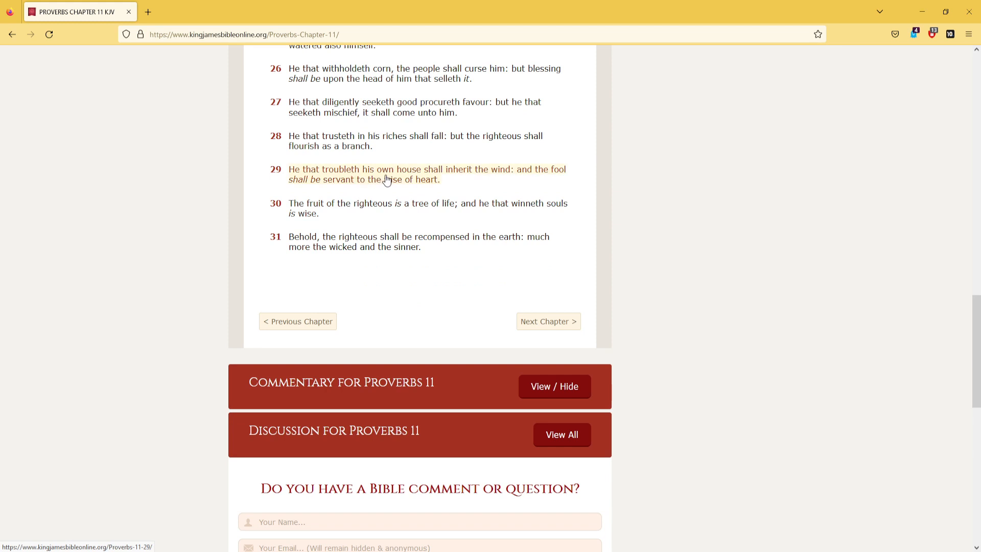
{"action": "mouse_move", "coordinate": [492, 177]}
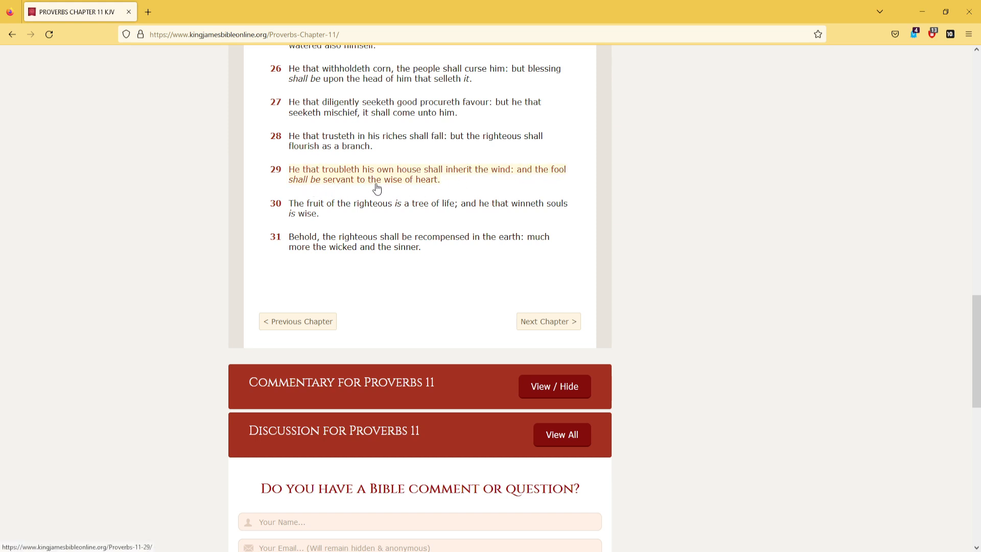
{"action": "mouse_move", "coordinate": [439, 186]}
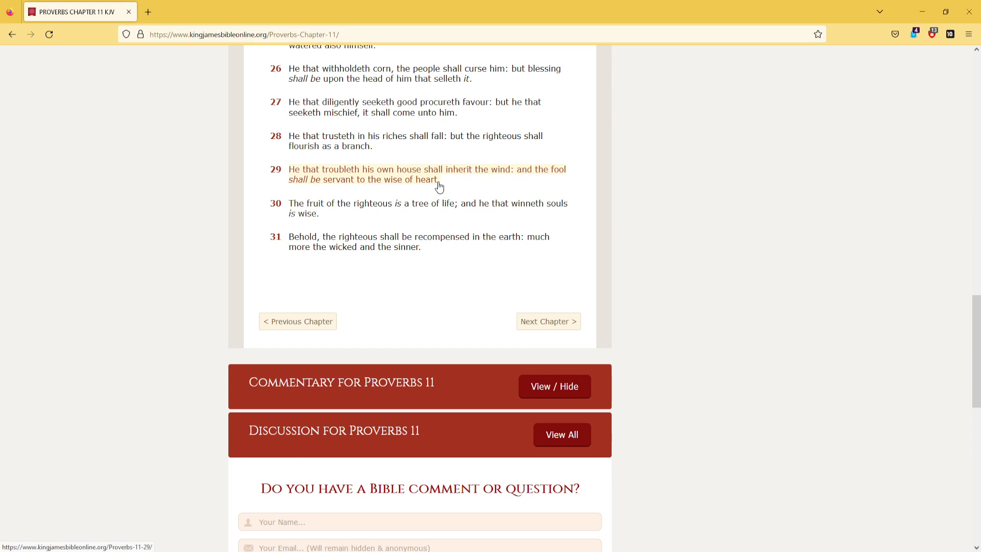
{"action": "mouse_move", "coordinate": [325, 207]}
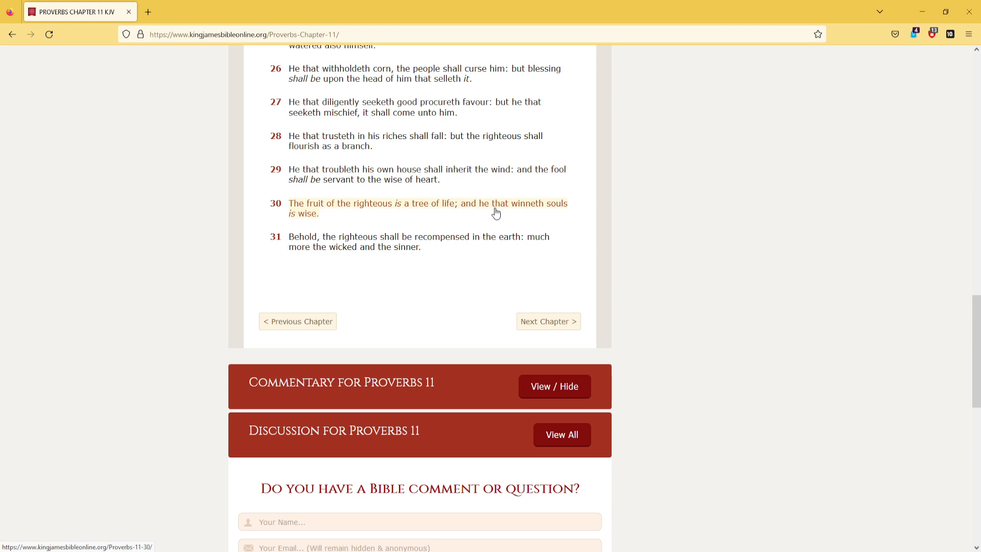
{"action": "mouse_move", "coordinate": [311, 224]}
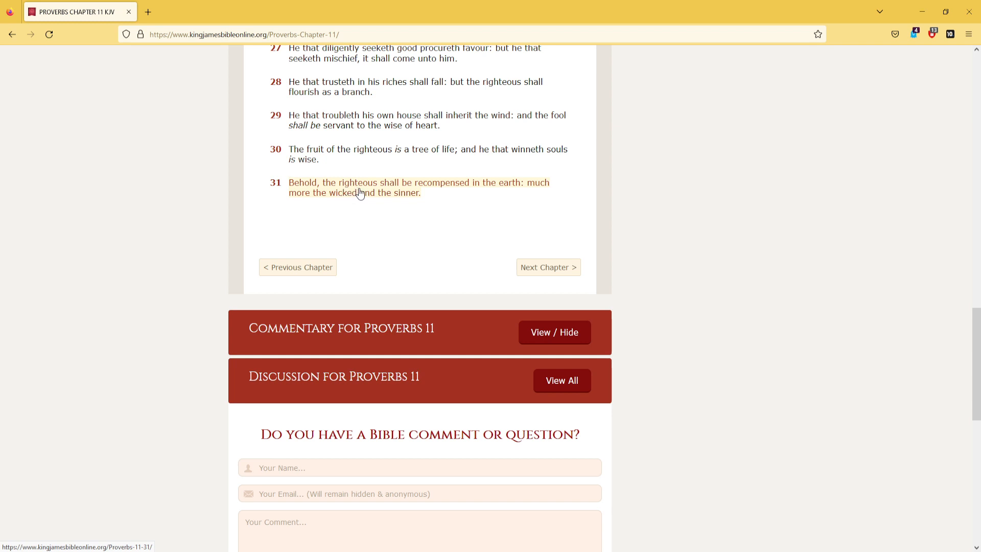
{"action": "mouse_move", "coordinate": [472, 192]}
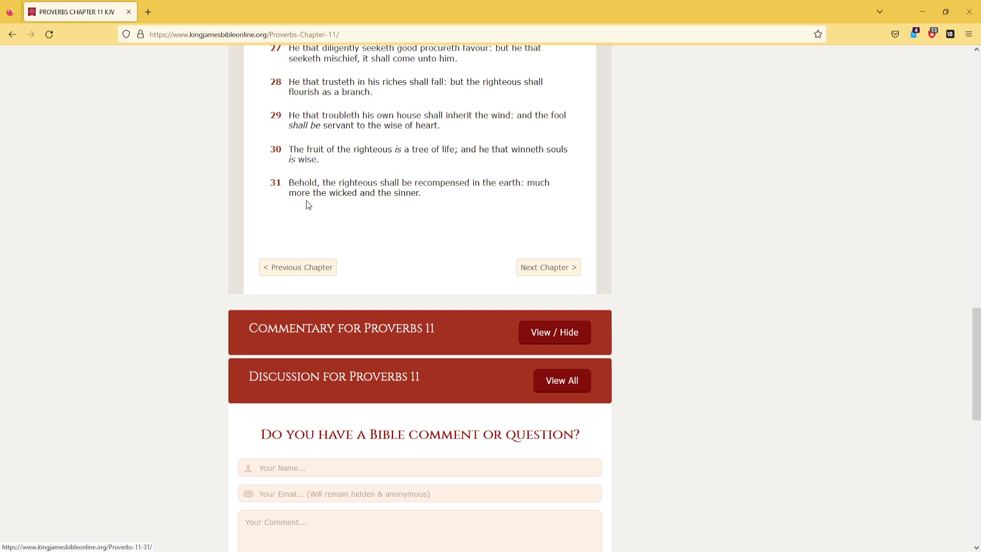
{"action": "mouse_move", "coordinate": [348, 201]}
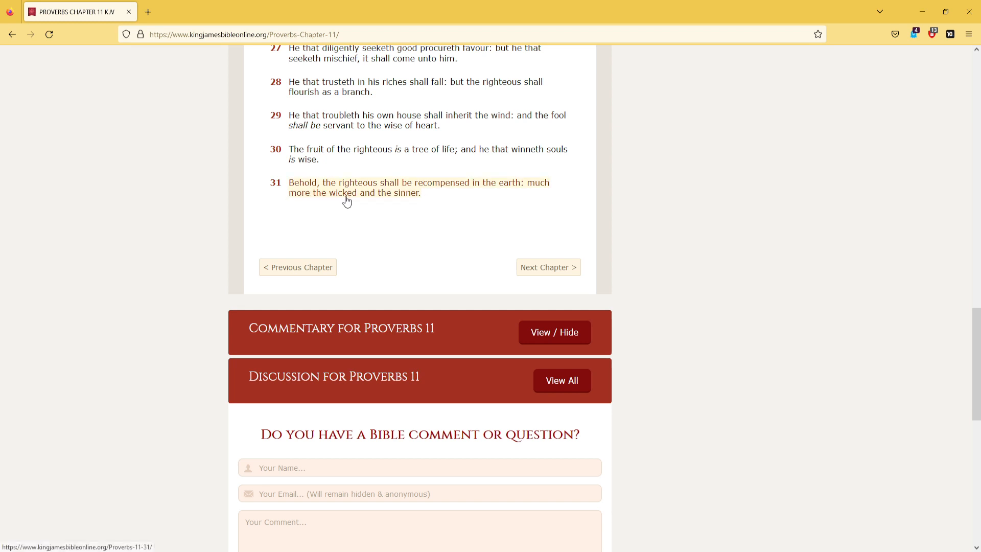
{"action": "mouse_move", "coordinate": [407, 201]}
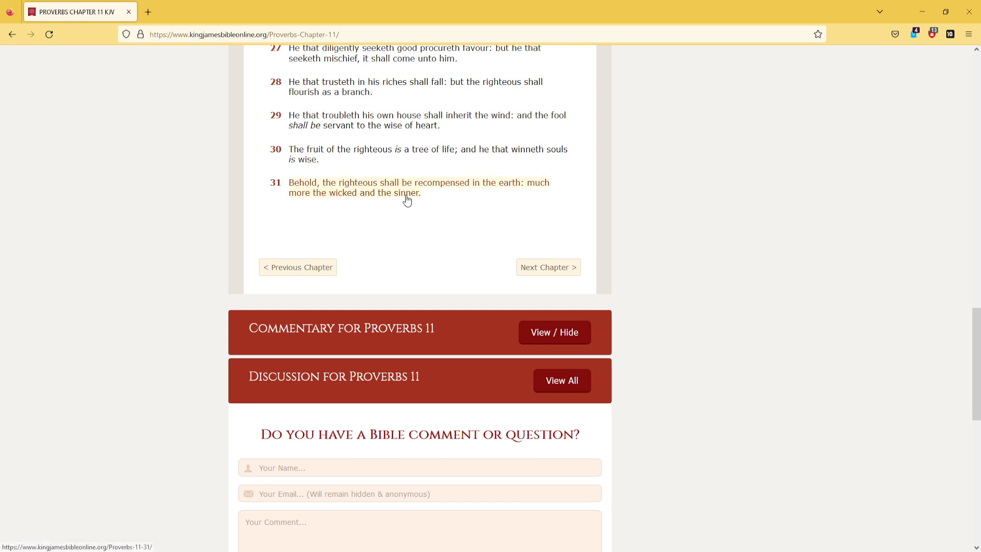